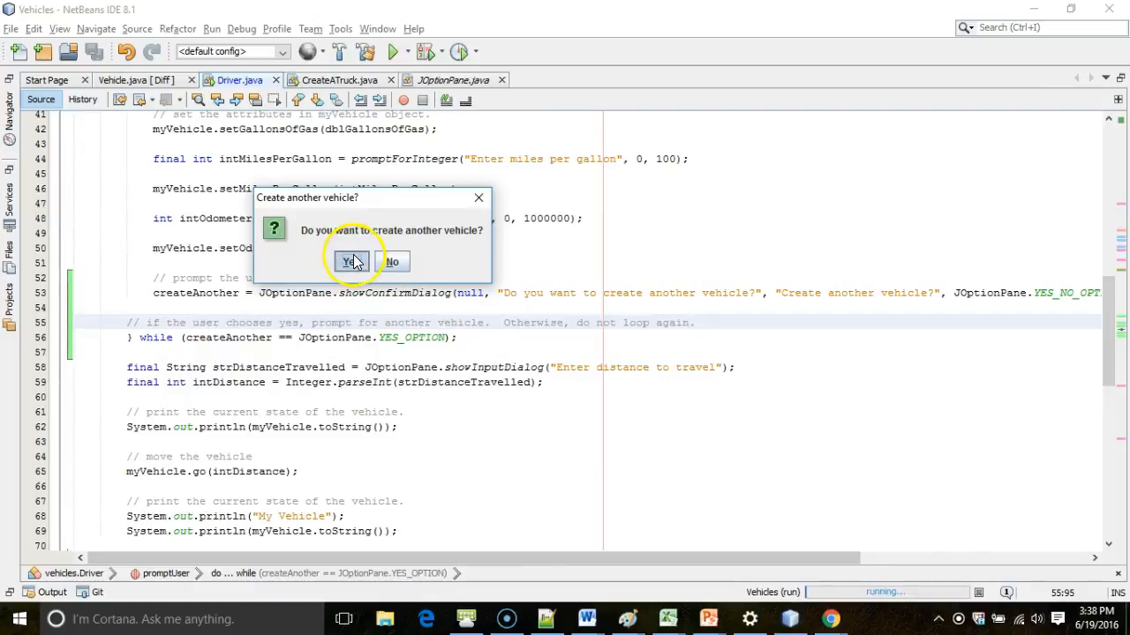
# Answer No to creating another vehicle so the distance-to-travel prompt appears.
pyautogui.click(353, 261)
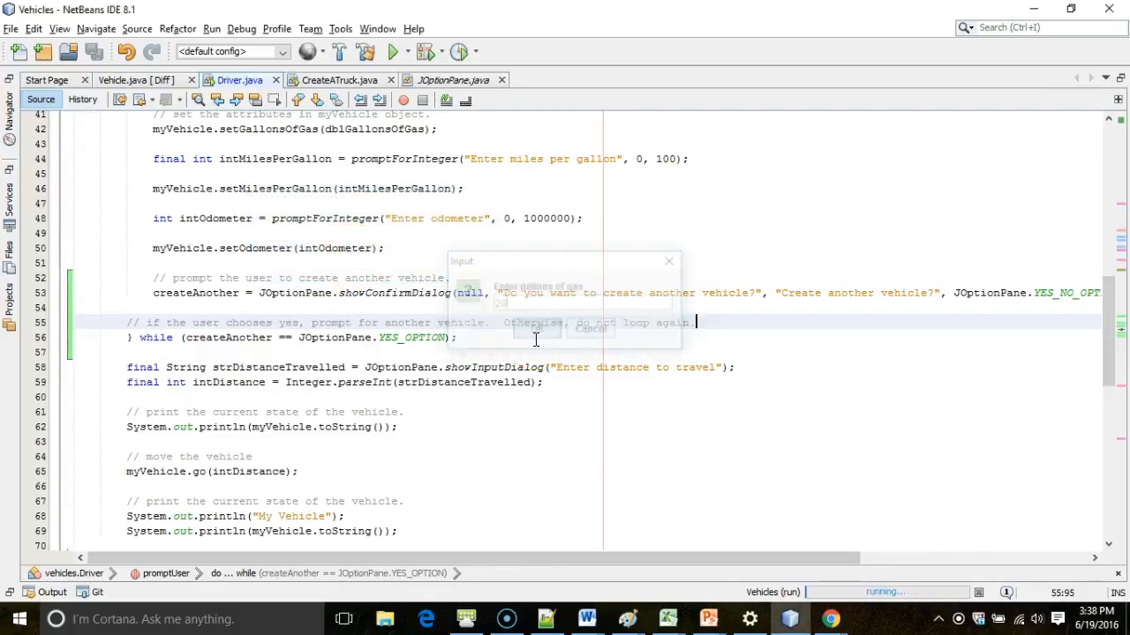
pyautogui.click(537, 328)
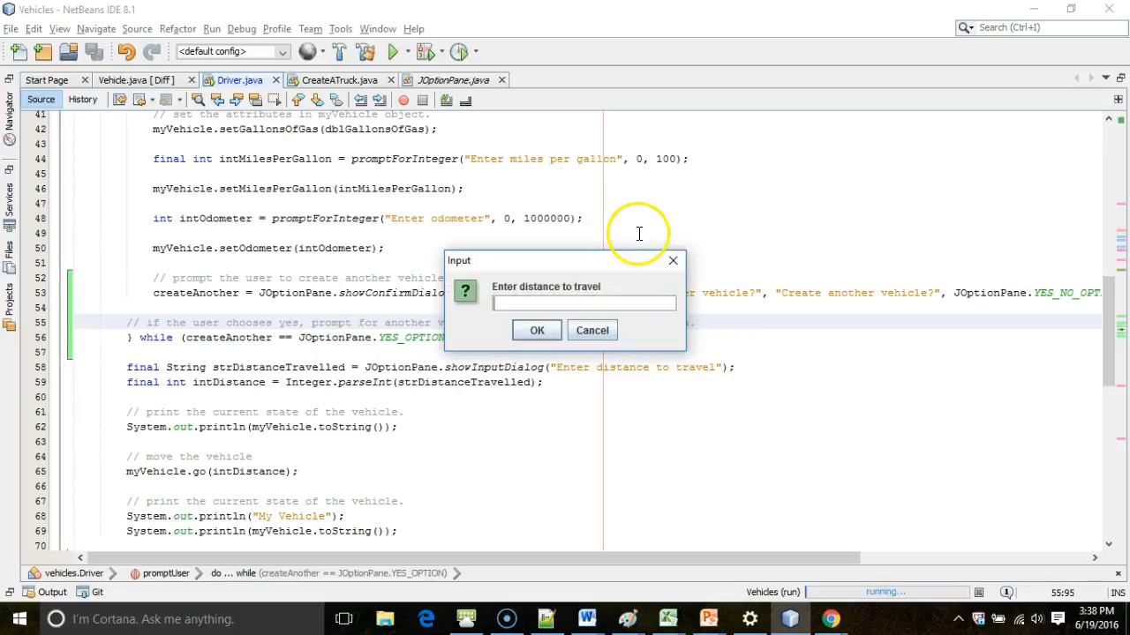
# Enter 100 as the distance so the odometer prints rising from 20000 to 20100.
pyautogui.write('100')
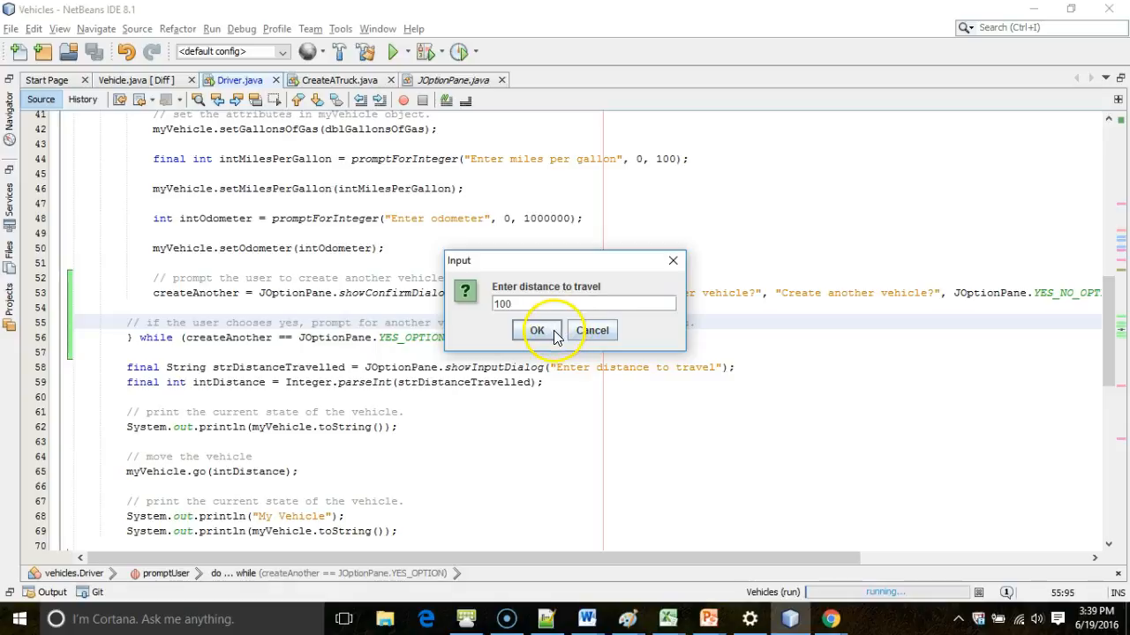
pyautogui.click(536, 330)
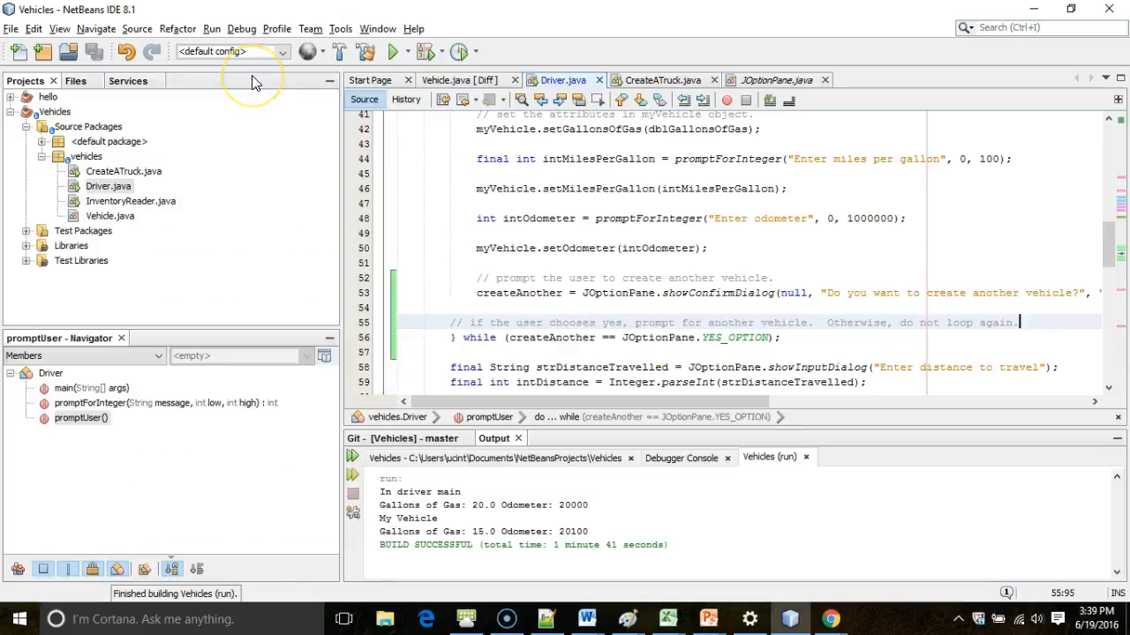